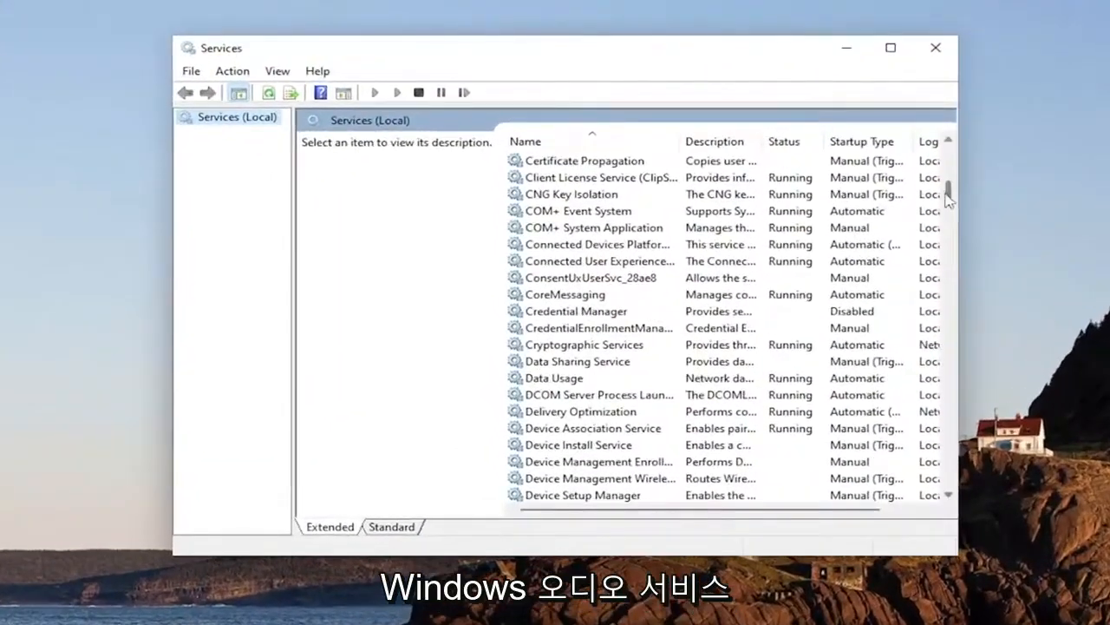
- Show the Other troubleshooters list from System > Troubleshoot
scroll(down, 3)
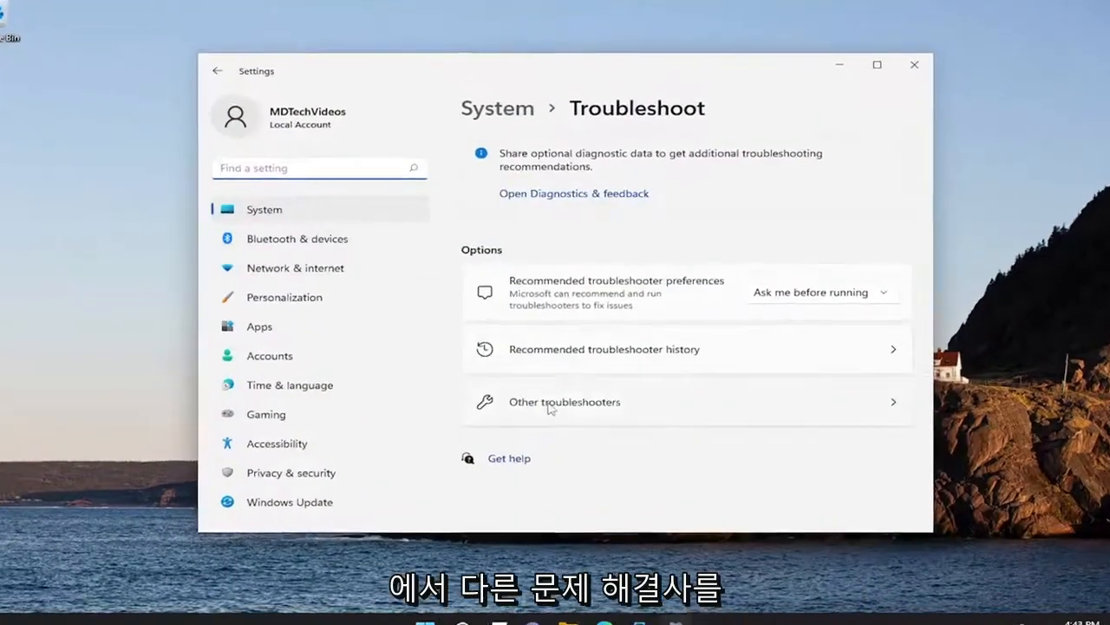
click(563, 402)
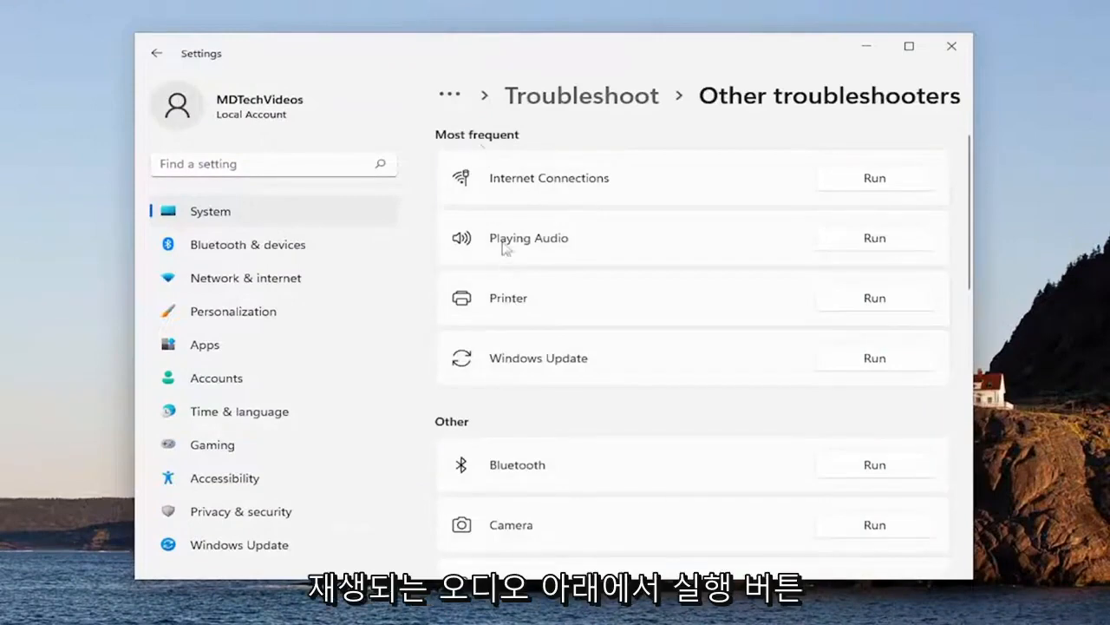
- Run the Playing Audio troubleshooter and answer its sound effects and enhancements prompt
click(874, 237)
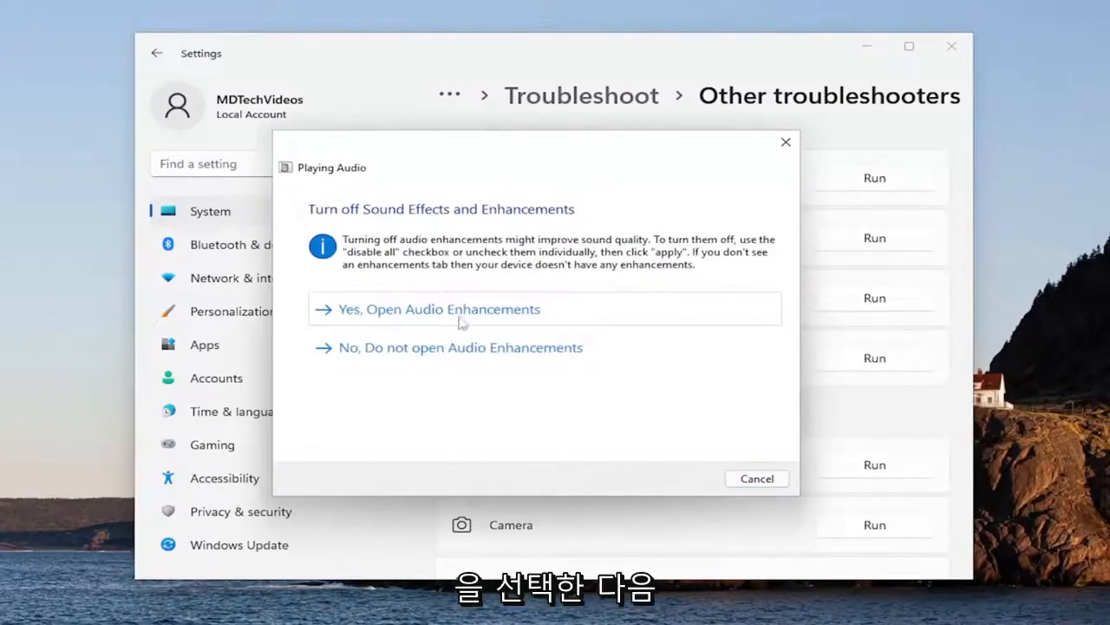
click(439, 309)
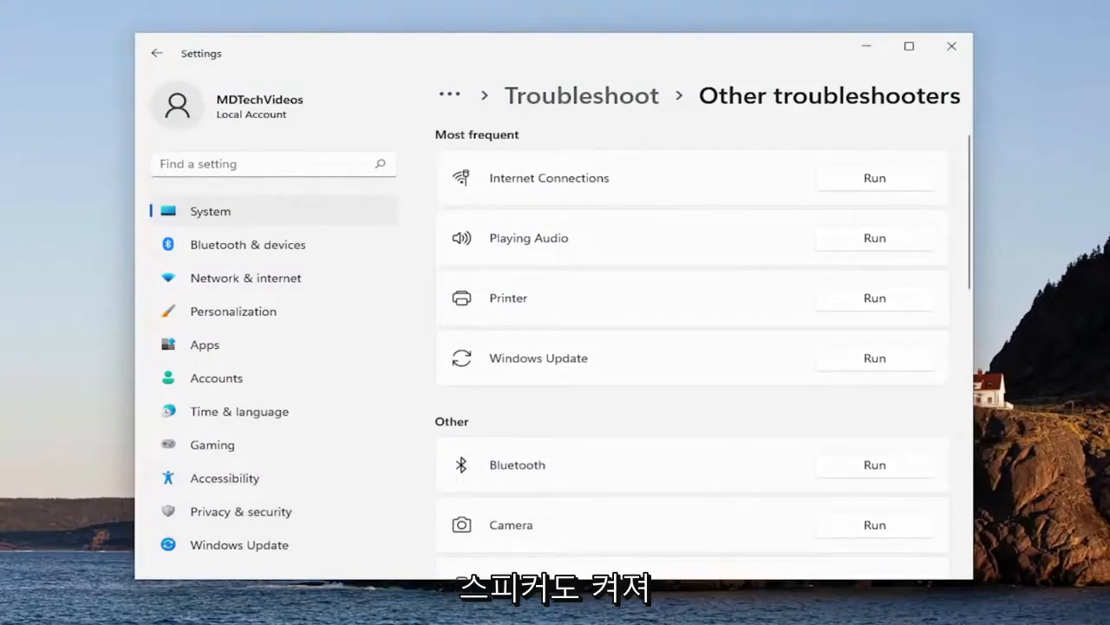
mouse_move(874, 126)
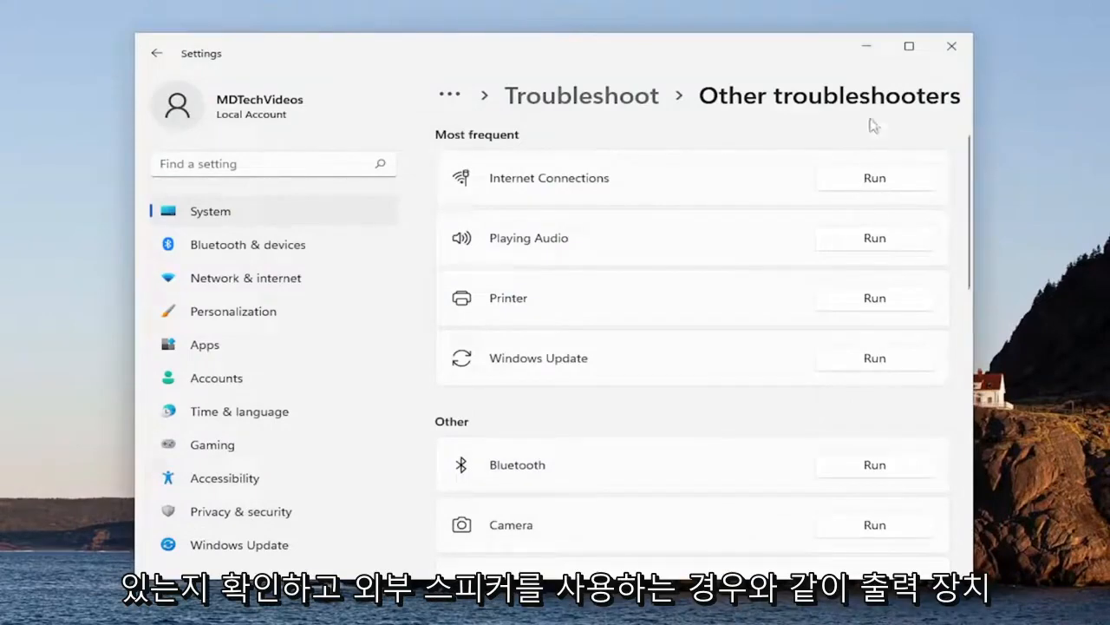